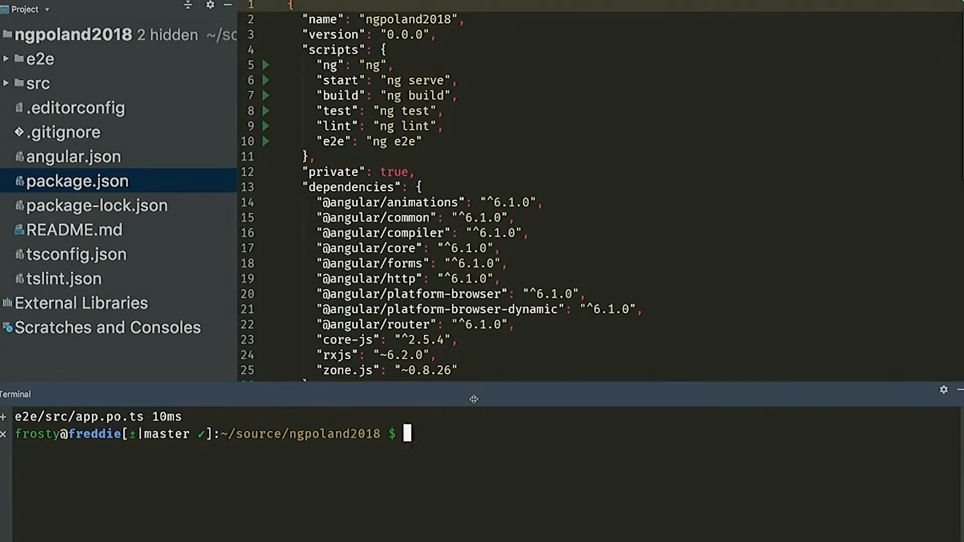
type("npm install")
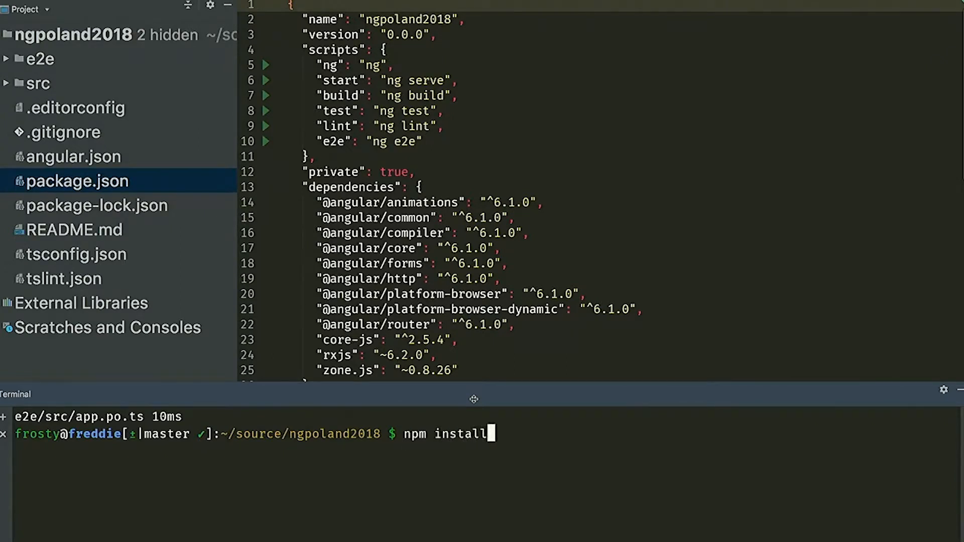
type("-g @")
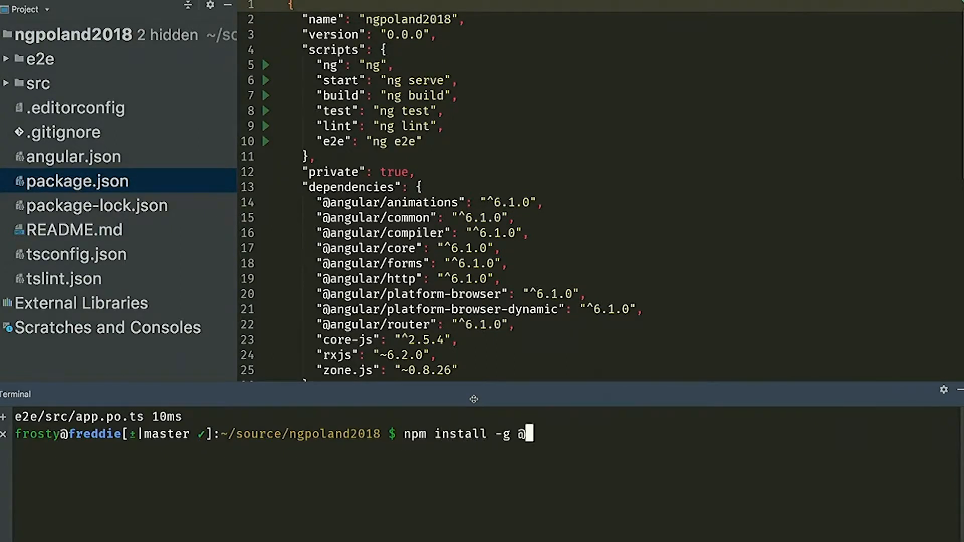
type("schuchard")
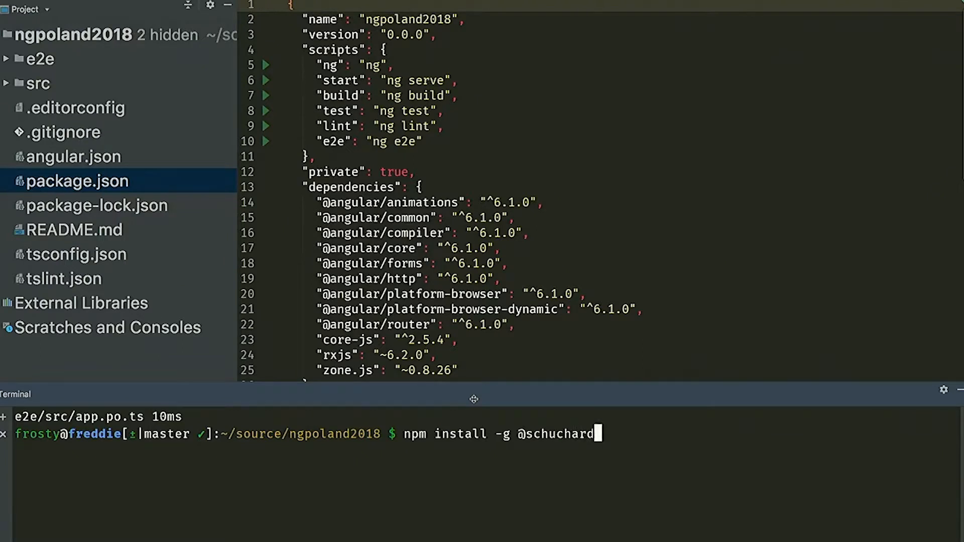
type("/prettier")
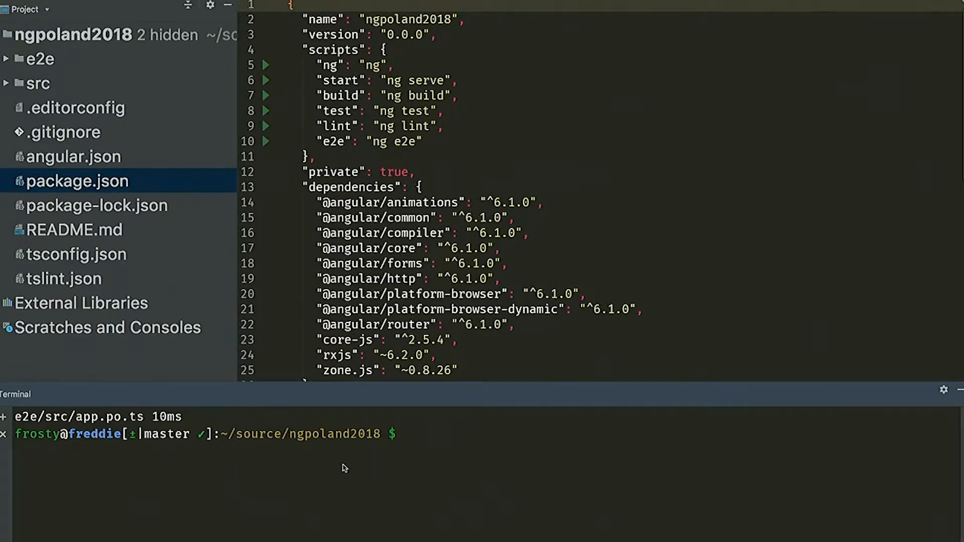
type("clear")
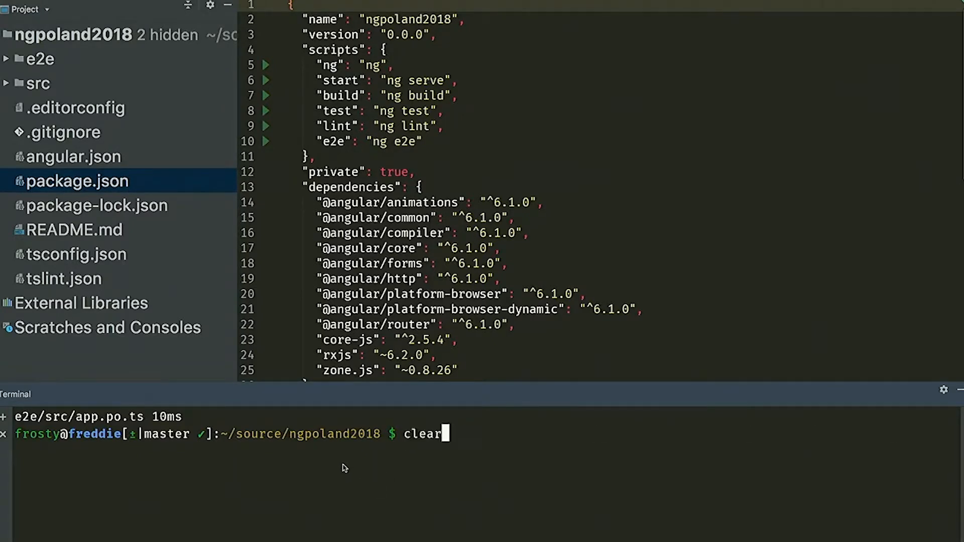
type("ng g @")
key("Return")
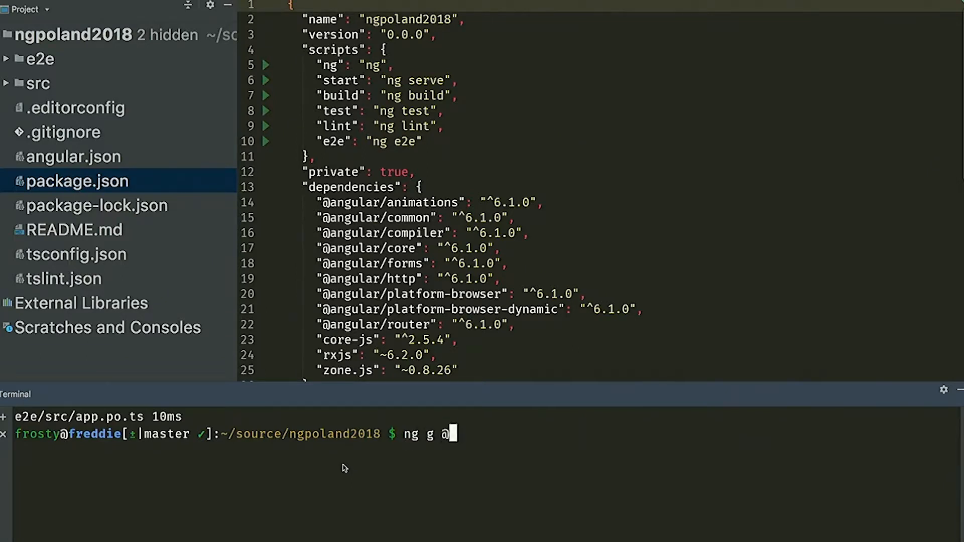
type("schuchard/")
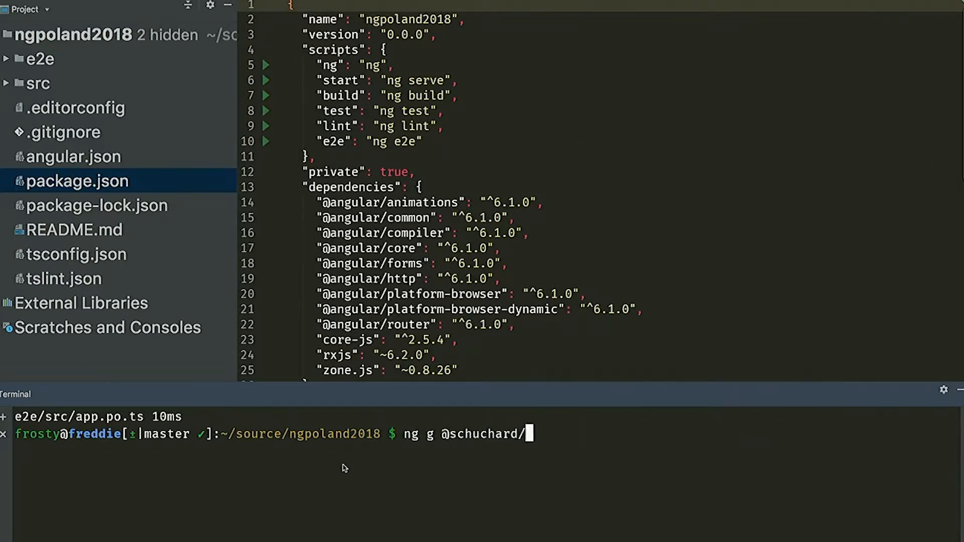
type("prettier:add")
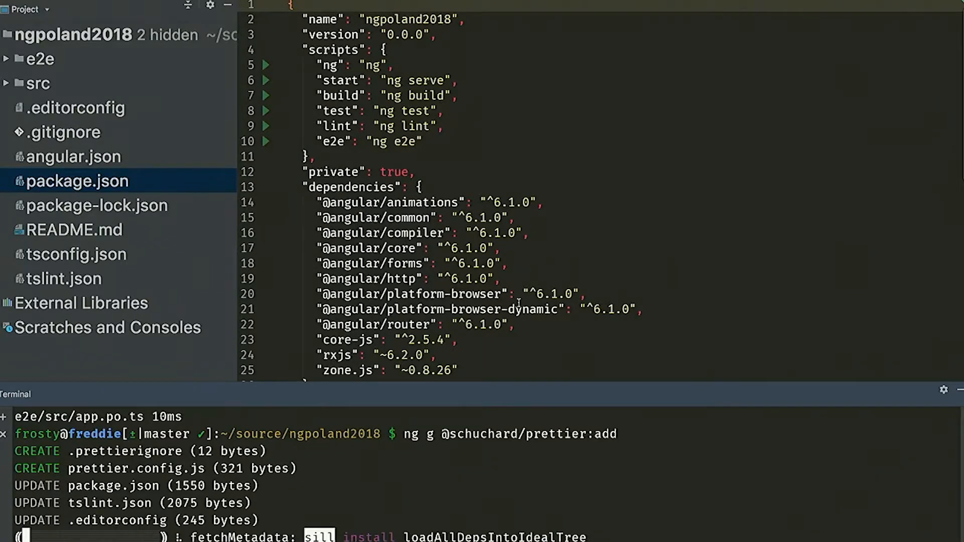
mouse_move(538, 387)
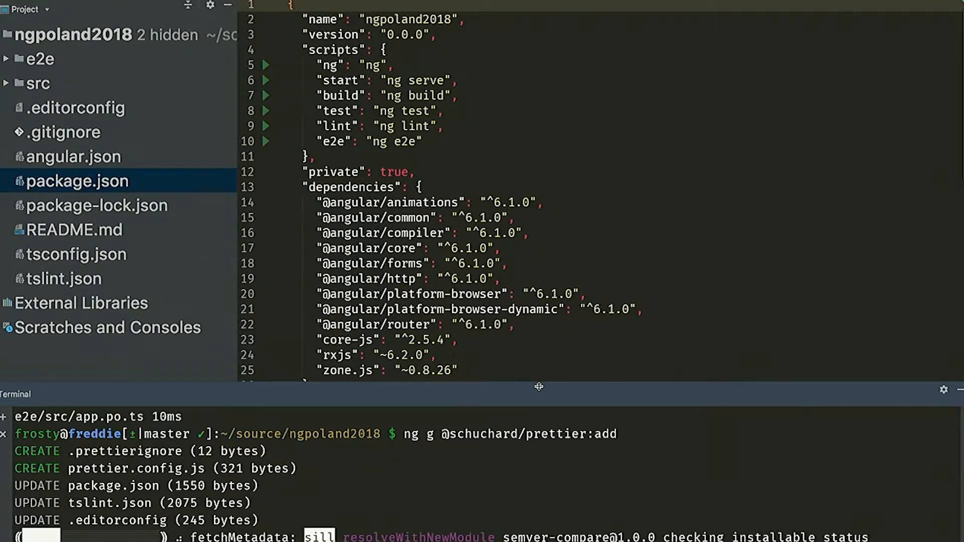
Step: Find and open prettier.config.js from the Unversioned Files in Local Changes
type("p")
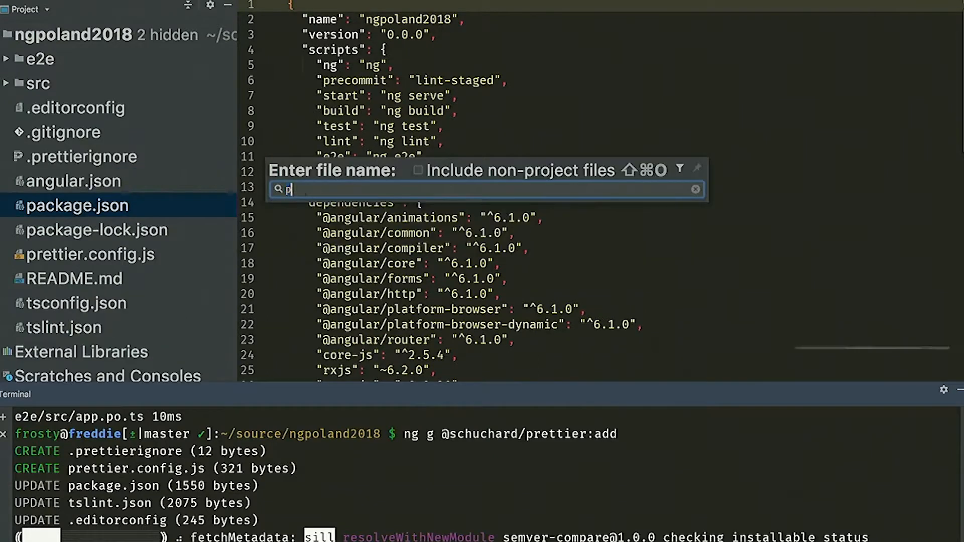
key("backspace")
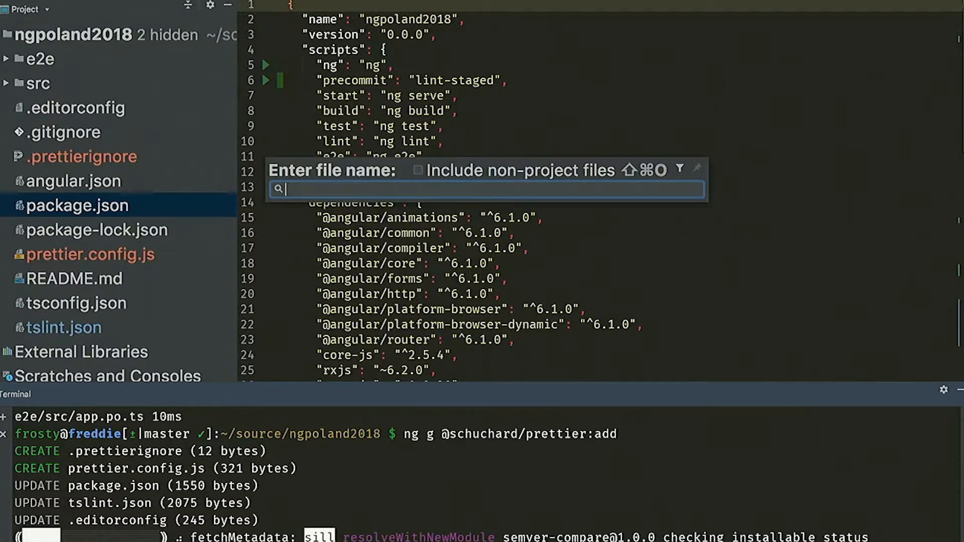
type("pr")
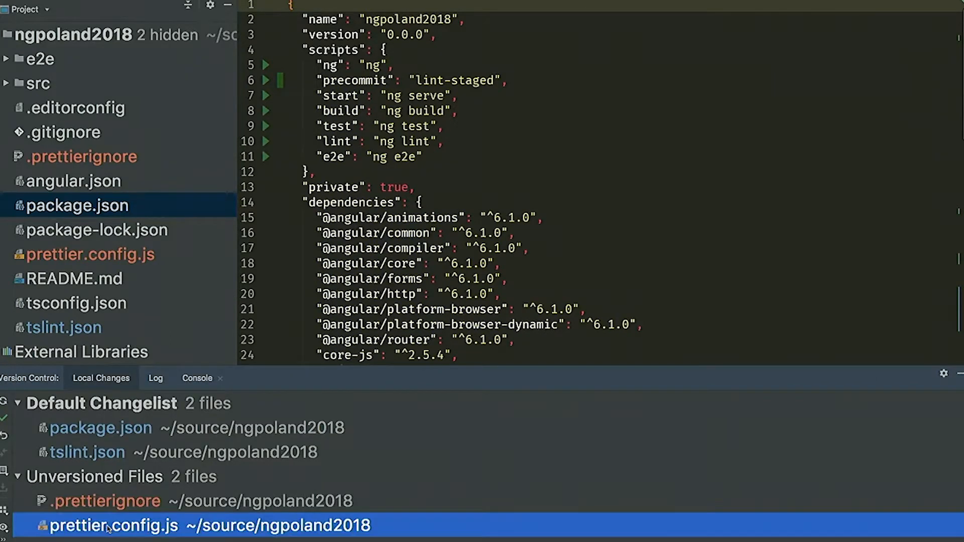
double_click(115, 526)
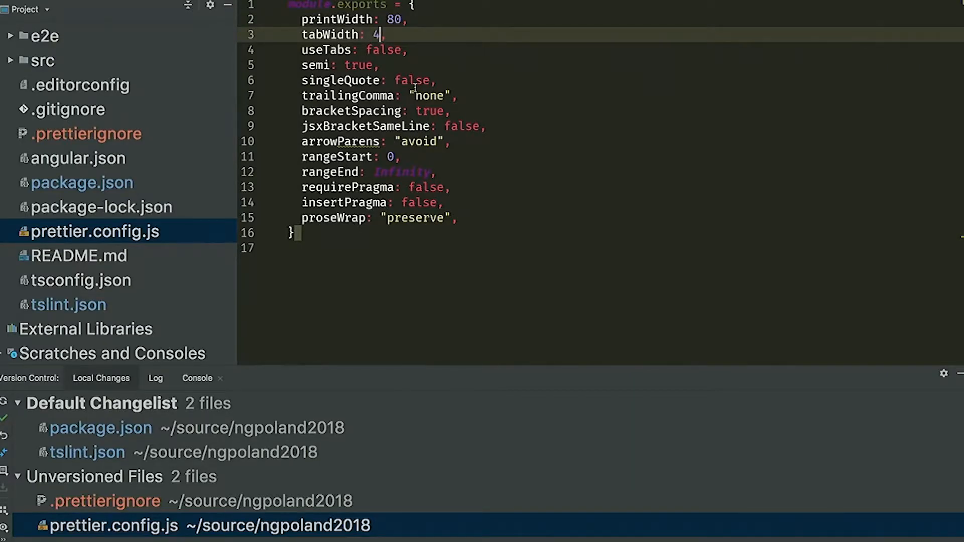
Step: Set singleQuote to true in prettier.config.js
type("true")
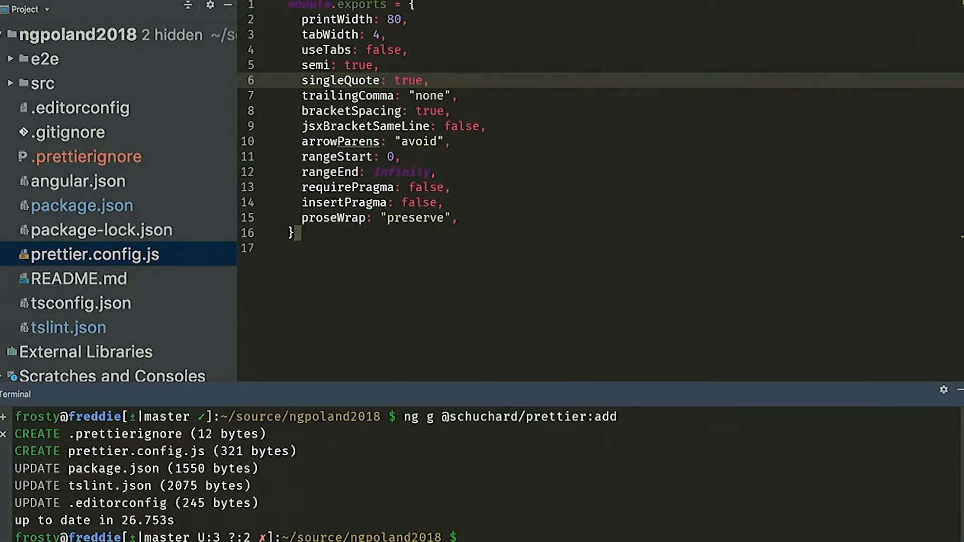
Step: Open package.json and review the precommit lint-staged script and prettier/lint-staged dev dependencies
type("pa")
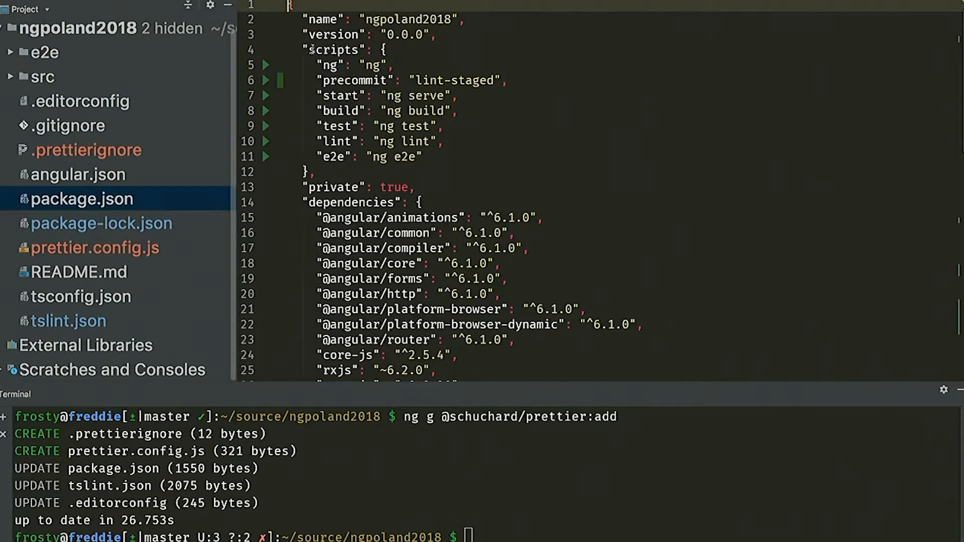
scroll("down", 3)
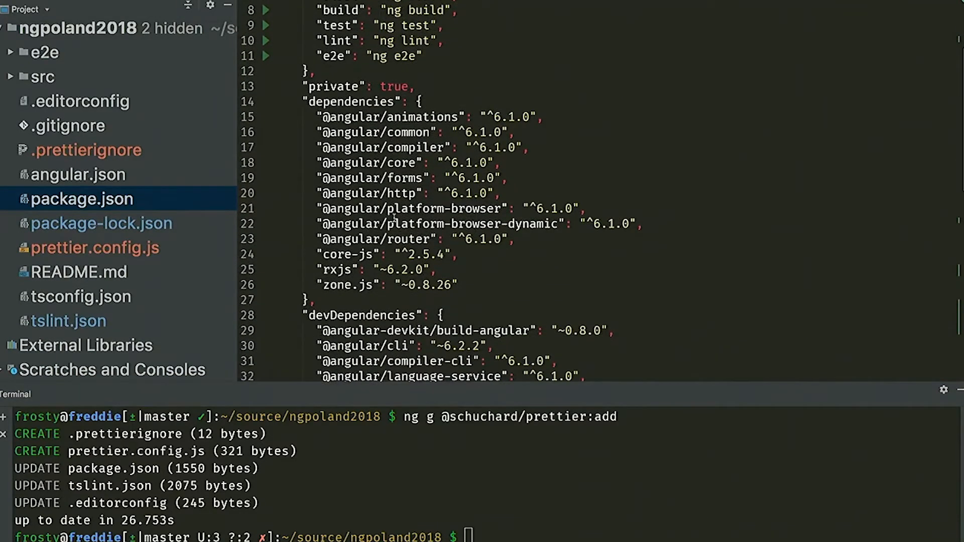
scroll("down", 3)
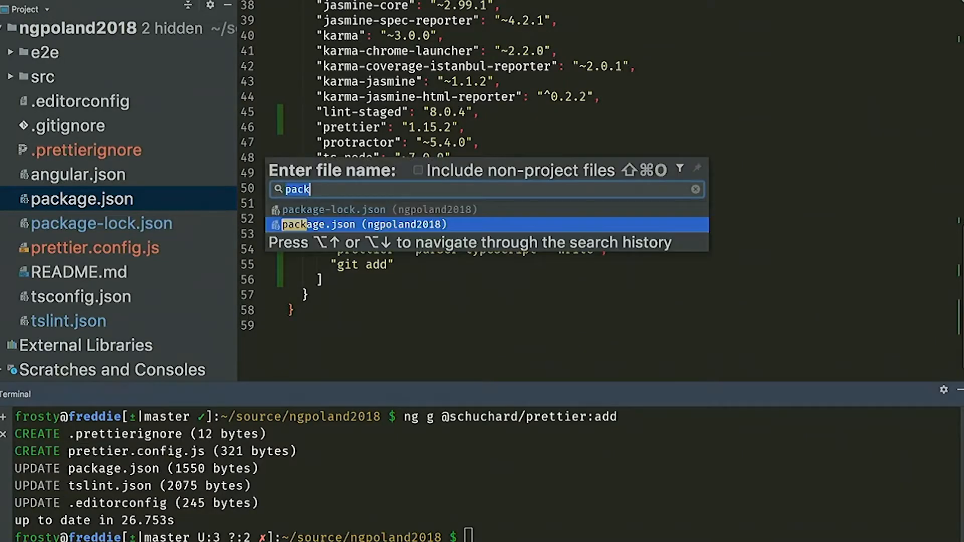
Step: Open tslint.json and scroll through its diff showing removed rules like indent, quotemark and max-line-length
type("tsli")
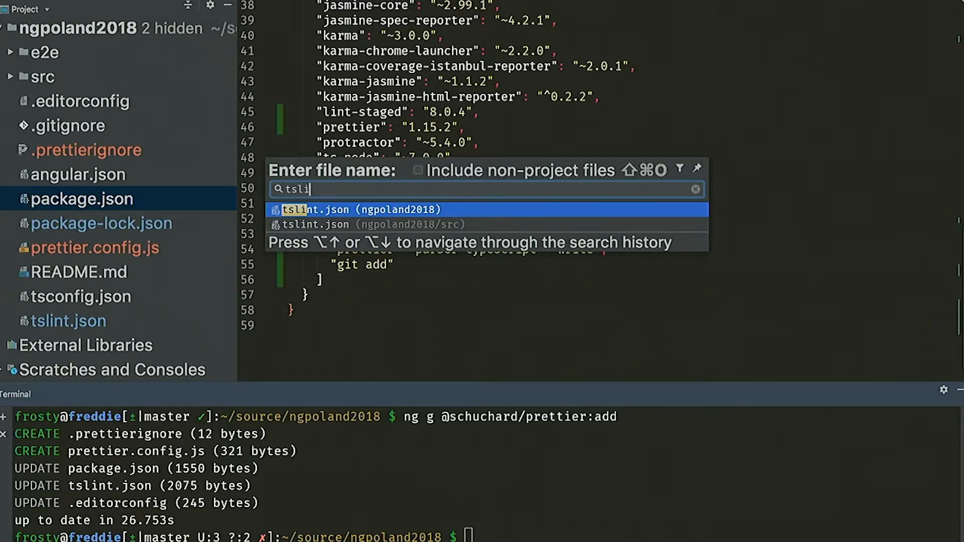
key("enter")
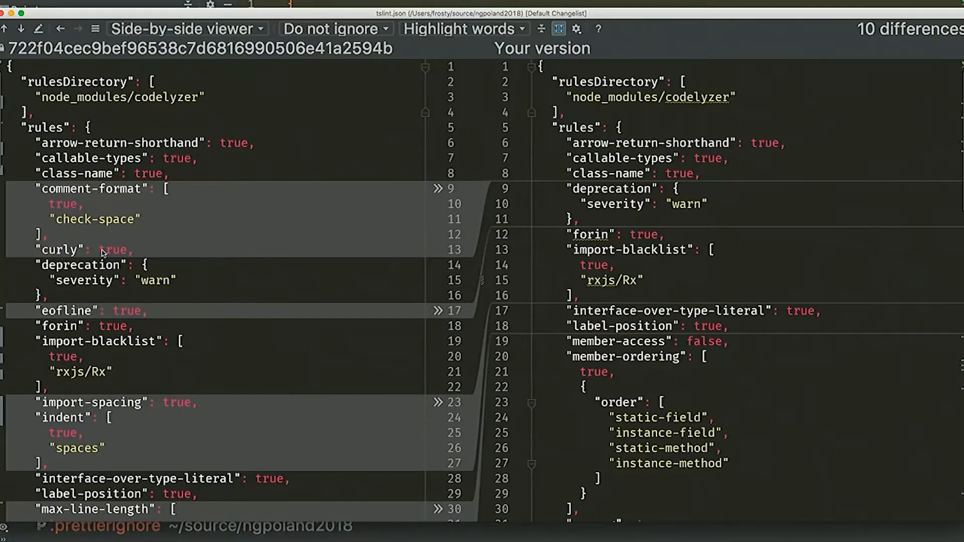
scroll("down", 3)
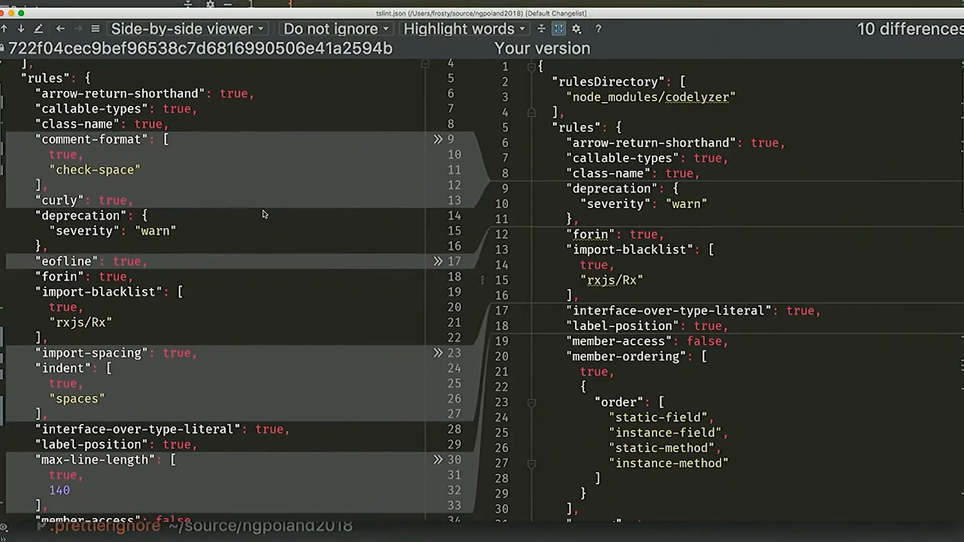
scroll("down", 3)
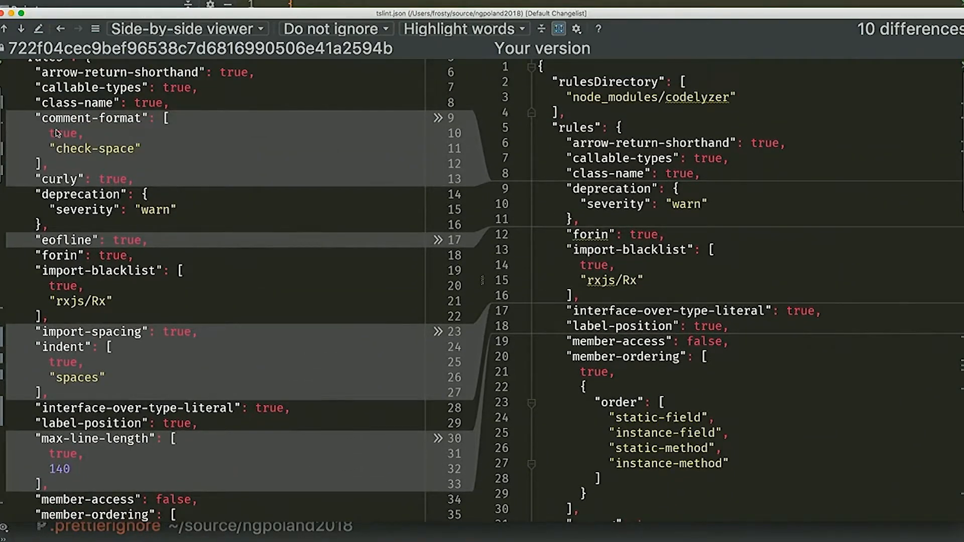
mouse_move(68, 148)
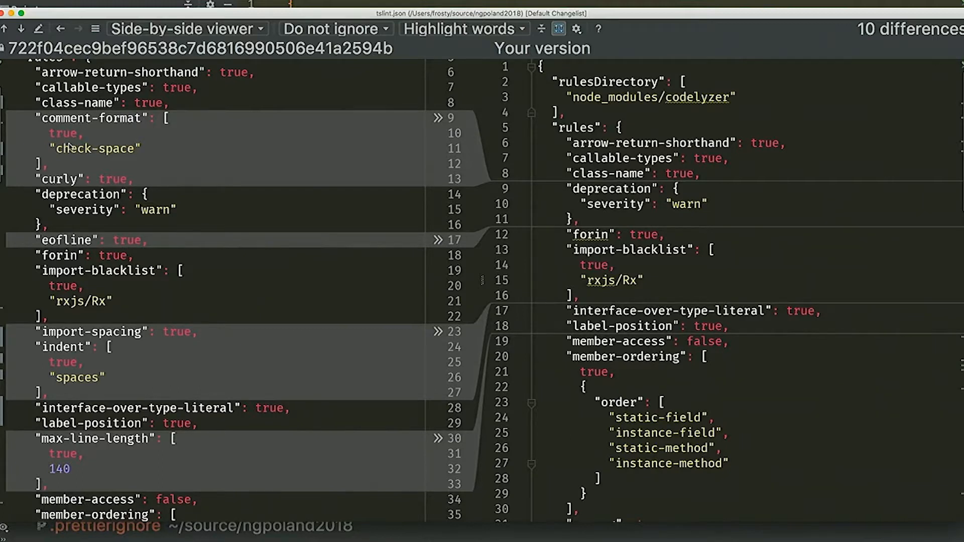
scroll("down", 3)
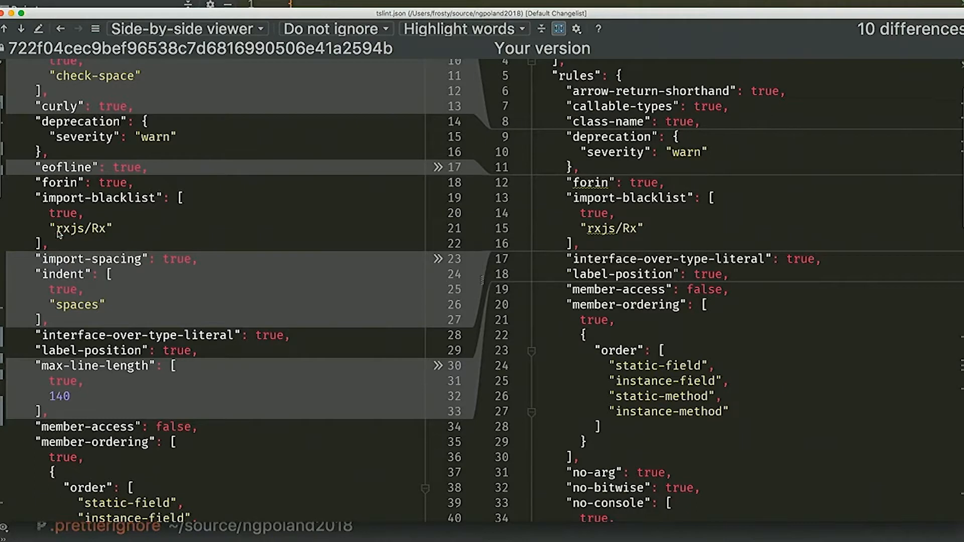
scroll("down", 3)
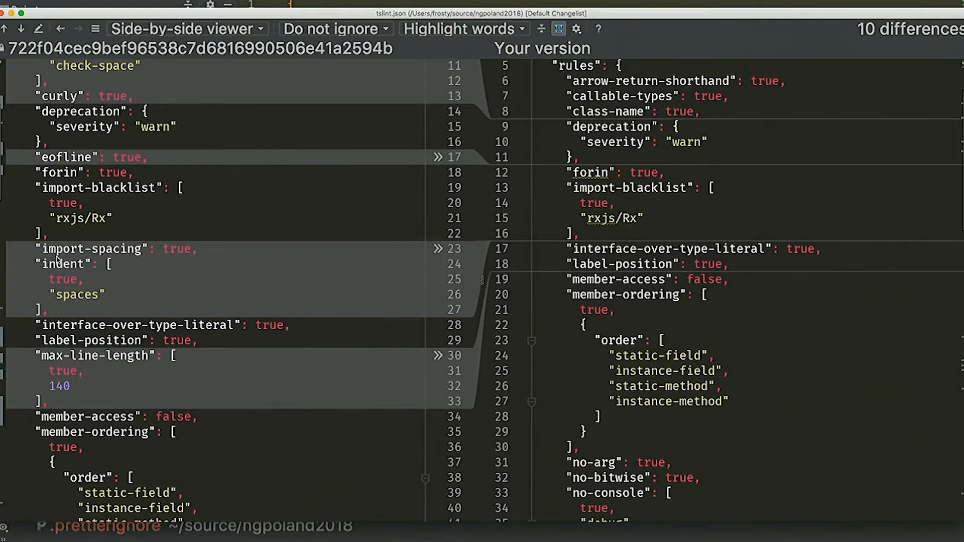
scroll("down", 3)
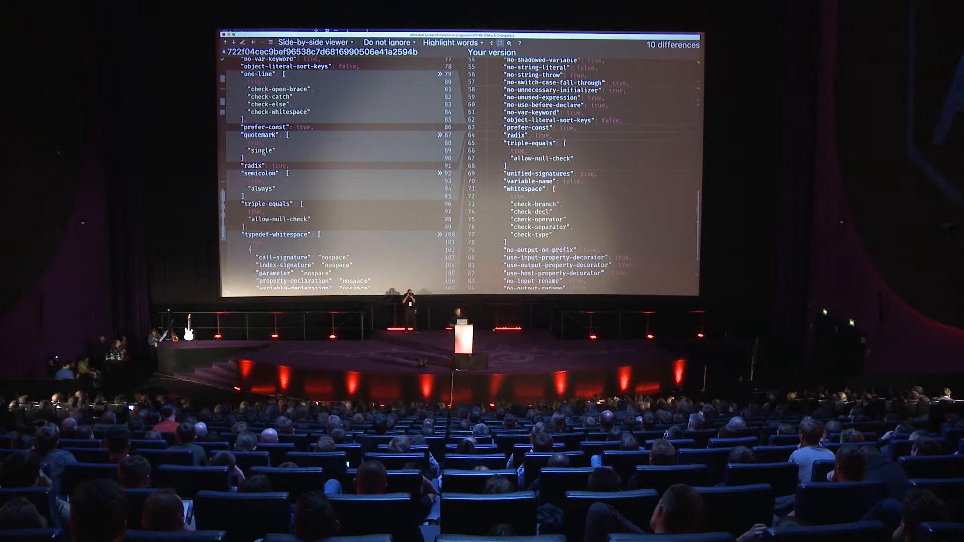
scroll("down", 3)
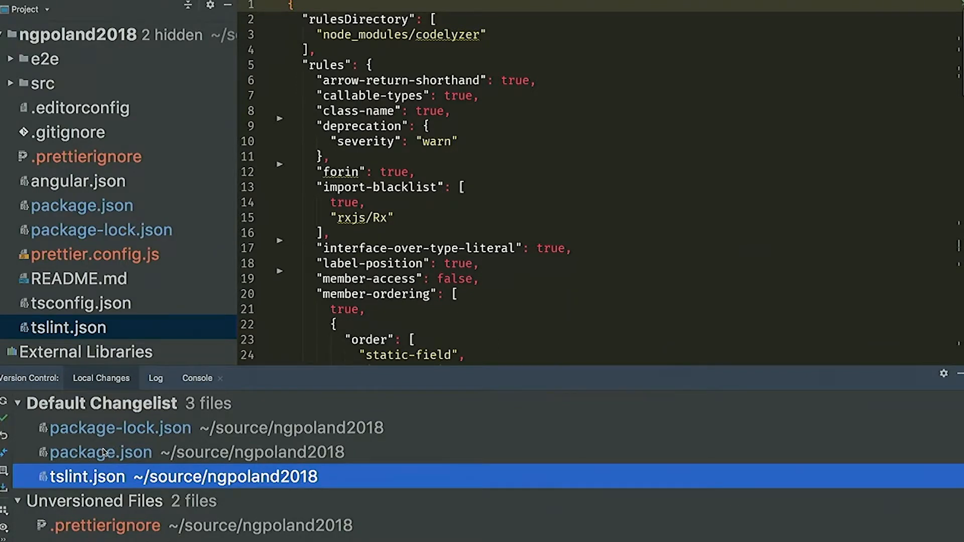
mouse_move(112, 435)
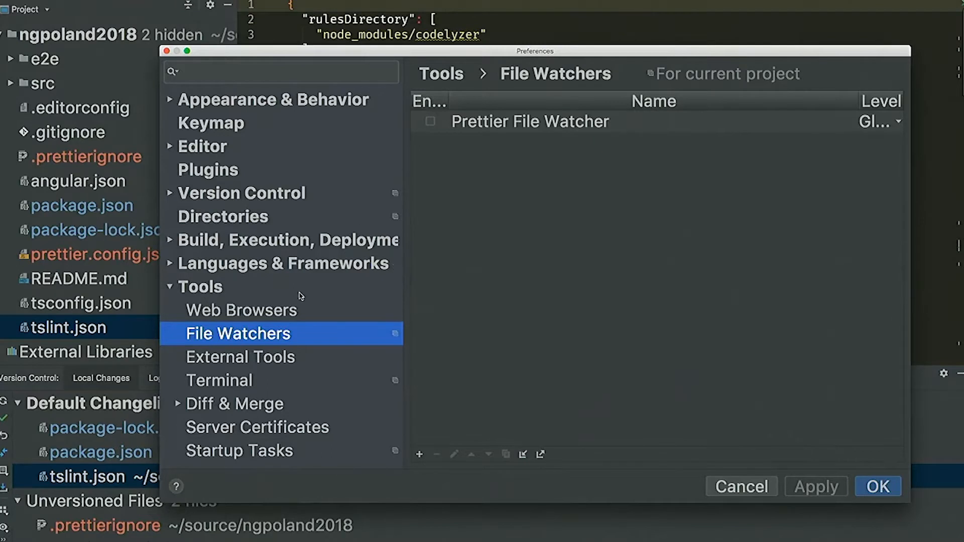
mouse_move(237, 339)
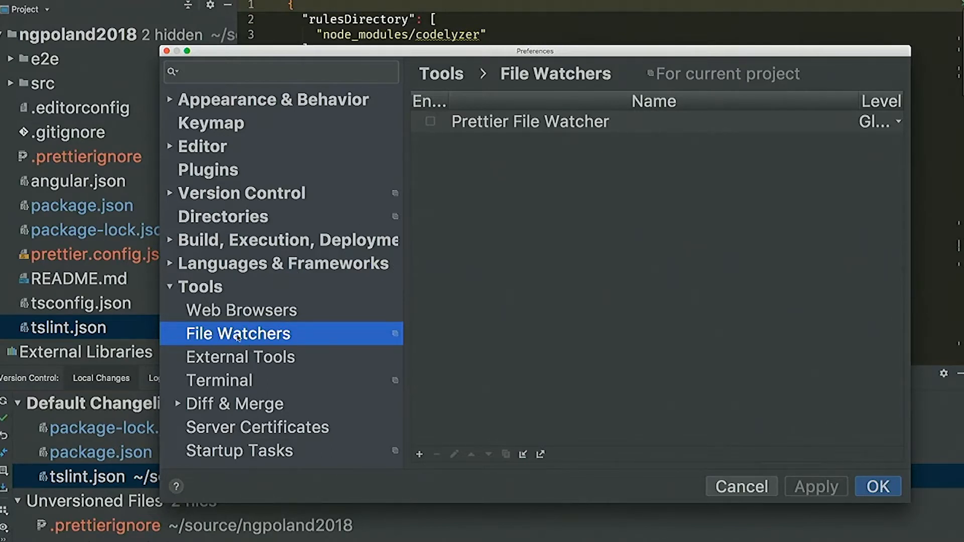
mouse_move(239, 334)
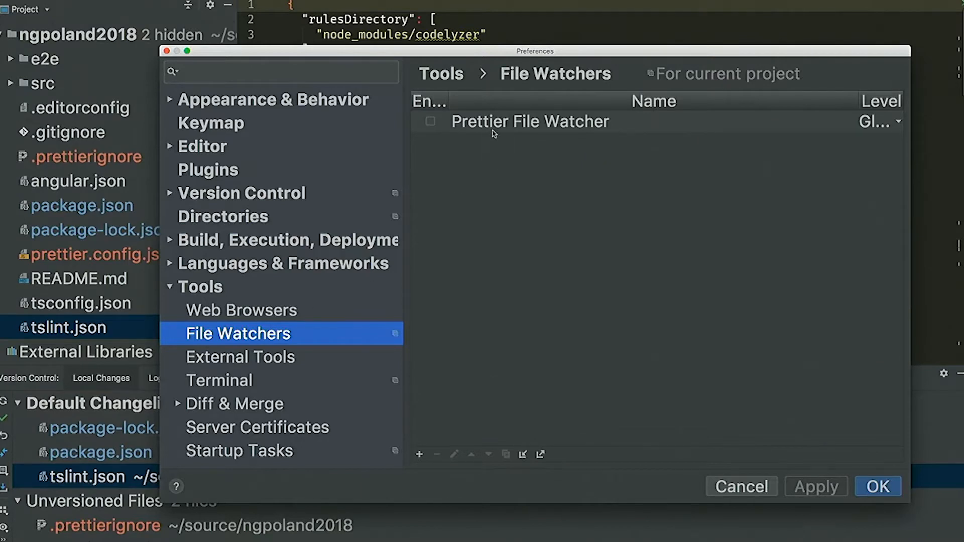
Step: Enable the Prettier File Watcher, review its Prettier --write settings and close Preferences
left_click(431, 121)
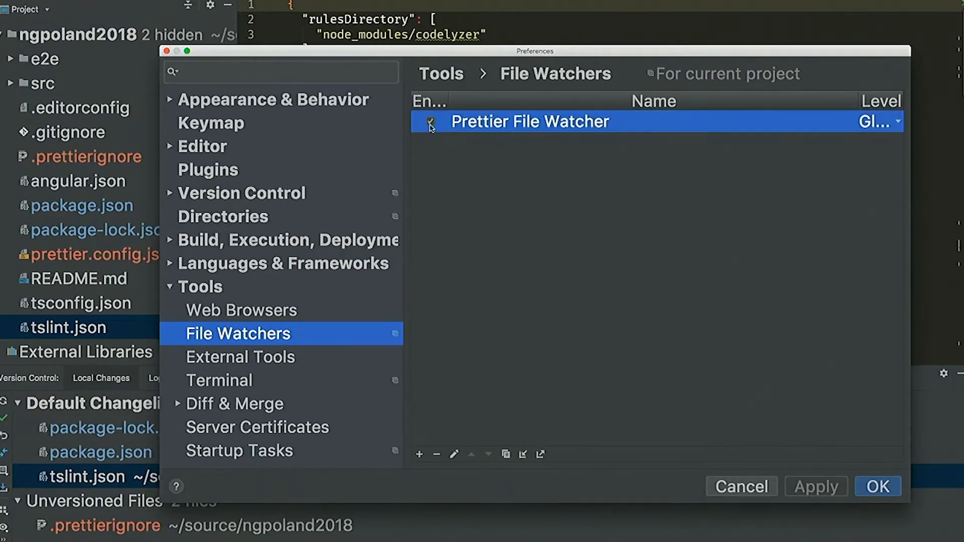
left_click(430, 122)
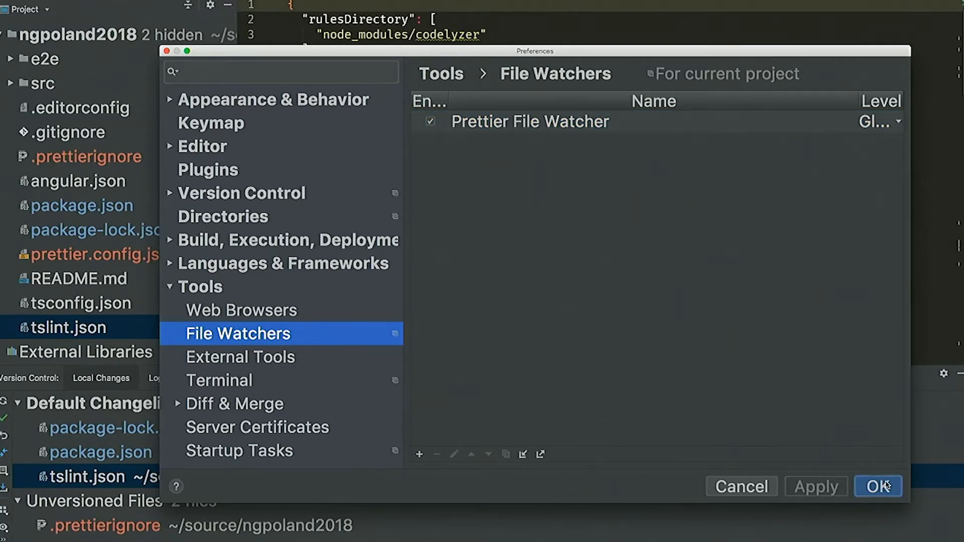
mouse_move(519, 478)
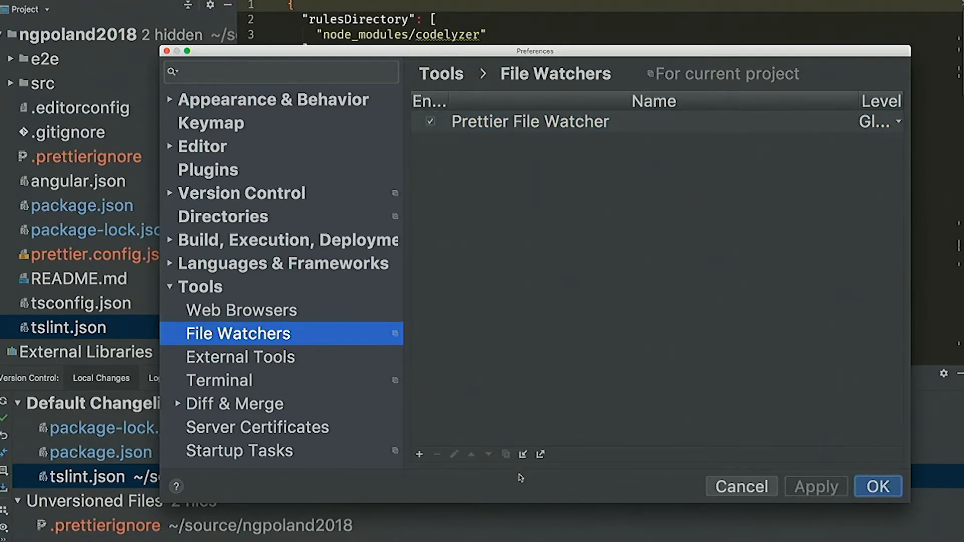
mouse_move(437, 431)
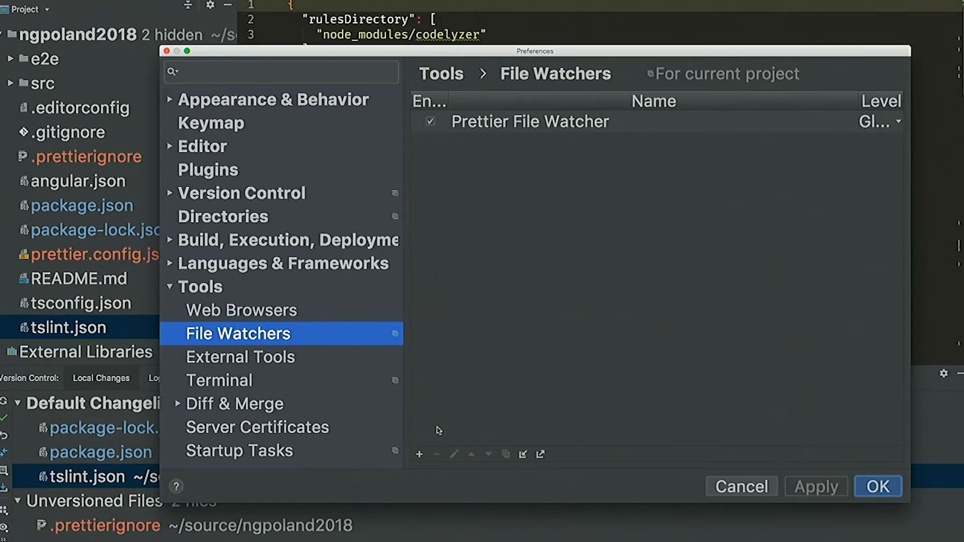
double_click(529, 122)
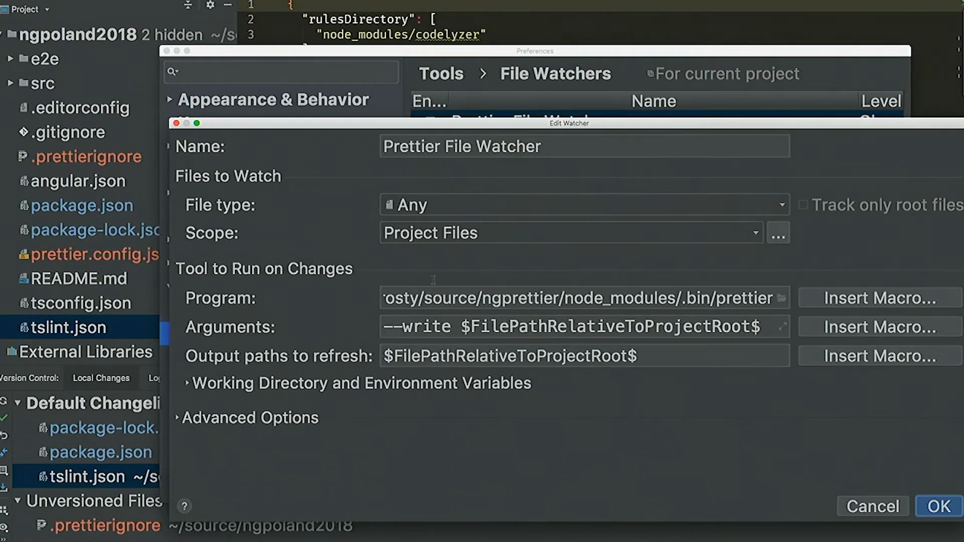
left_click(936, 506)
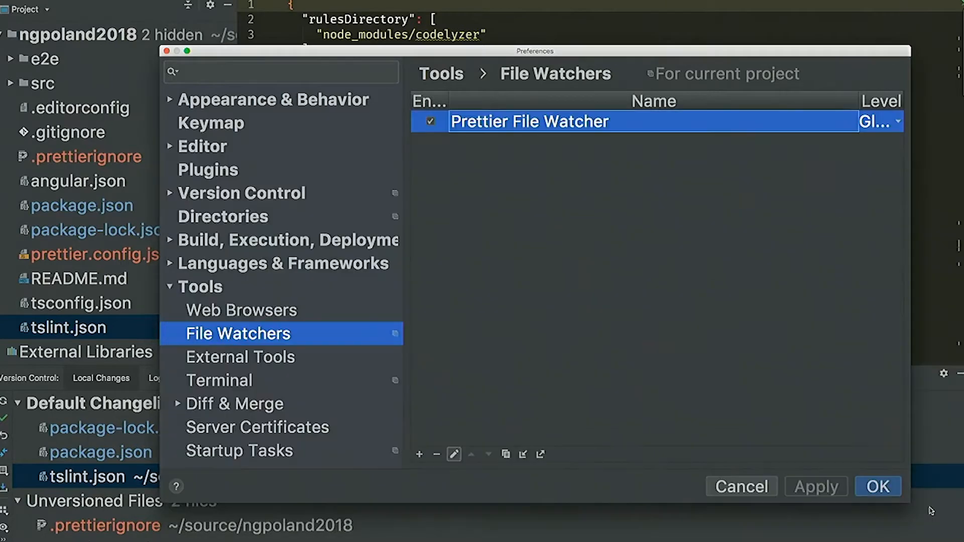
left_click(877, 486)
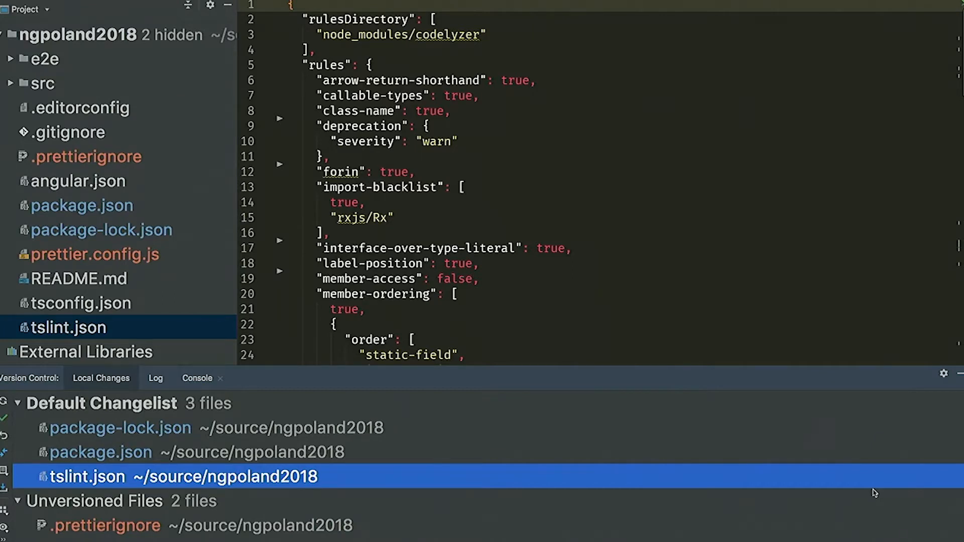
Step: Open app.module.ts from src/app via the file search
type("angul")
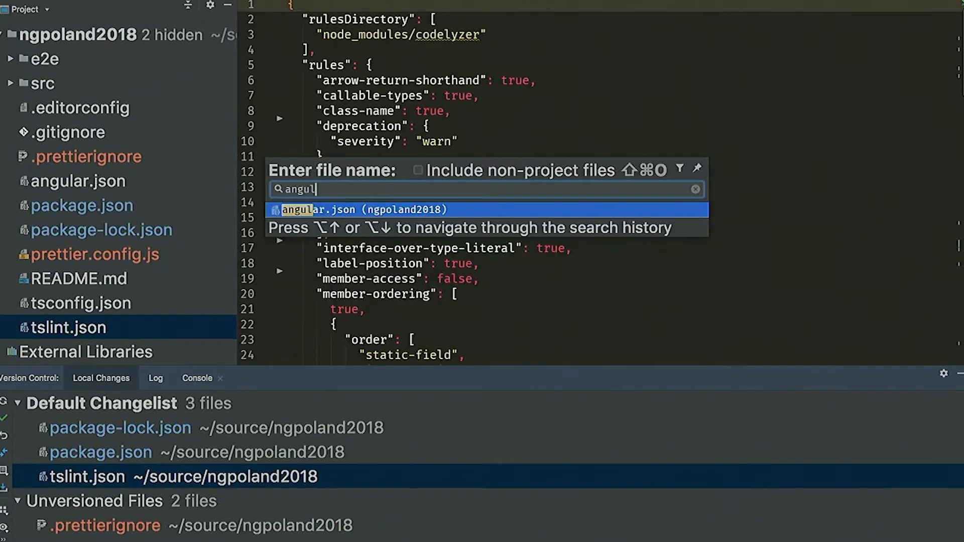
key("Backspace")
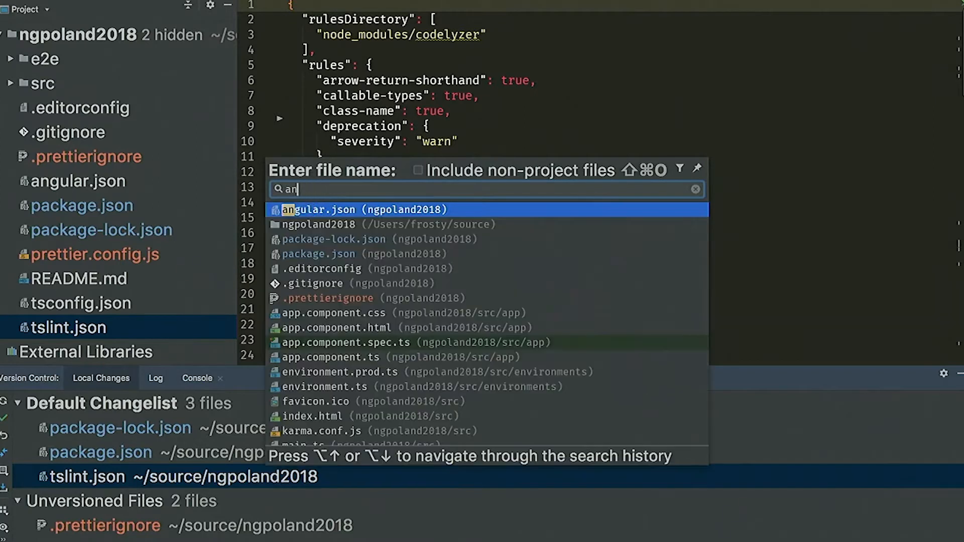
type("app.m")
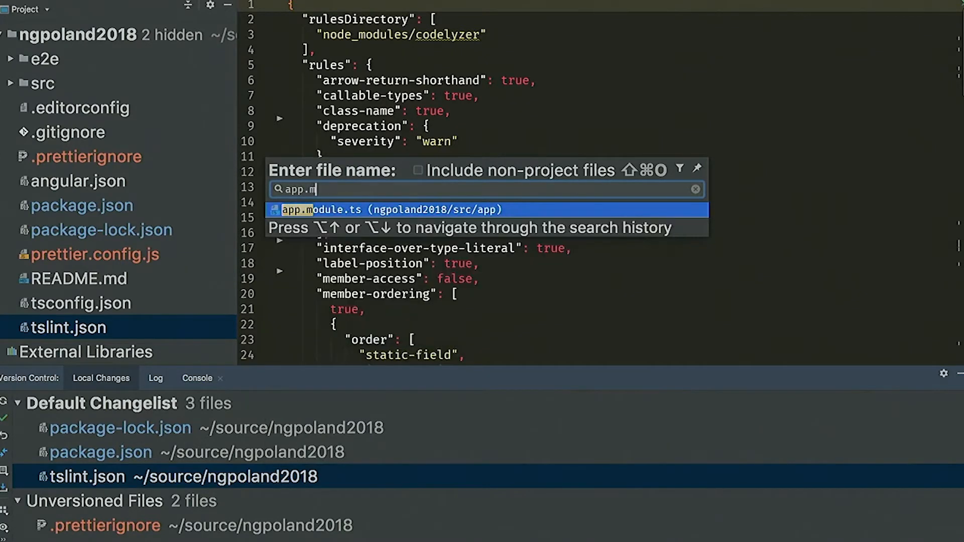
key("enter")
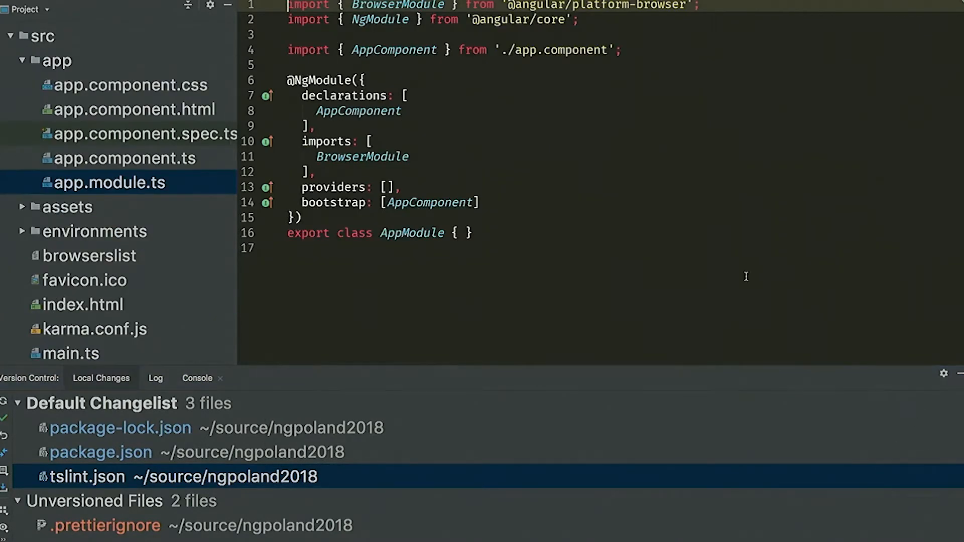
mouse_move(722, 127)
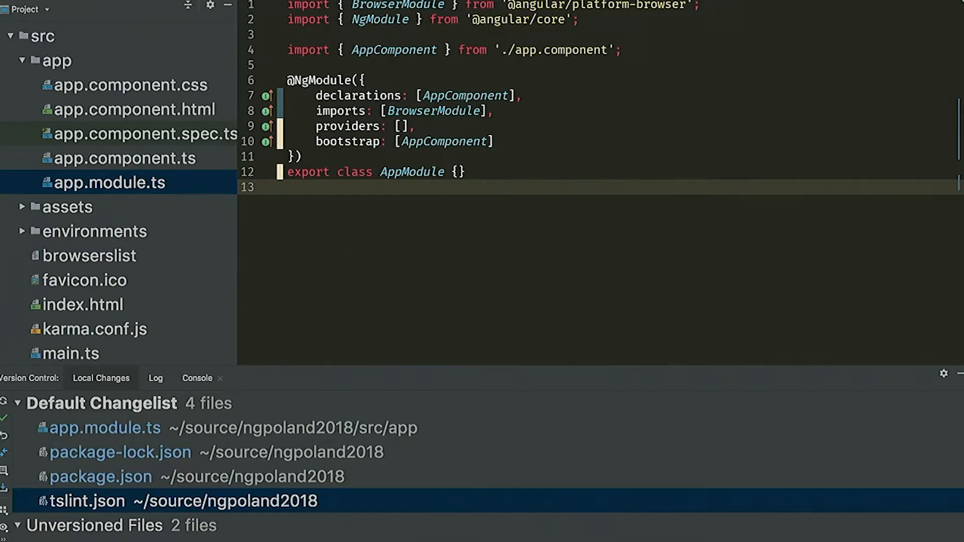
mouse_move(179, 167)
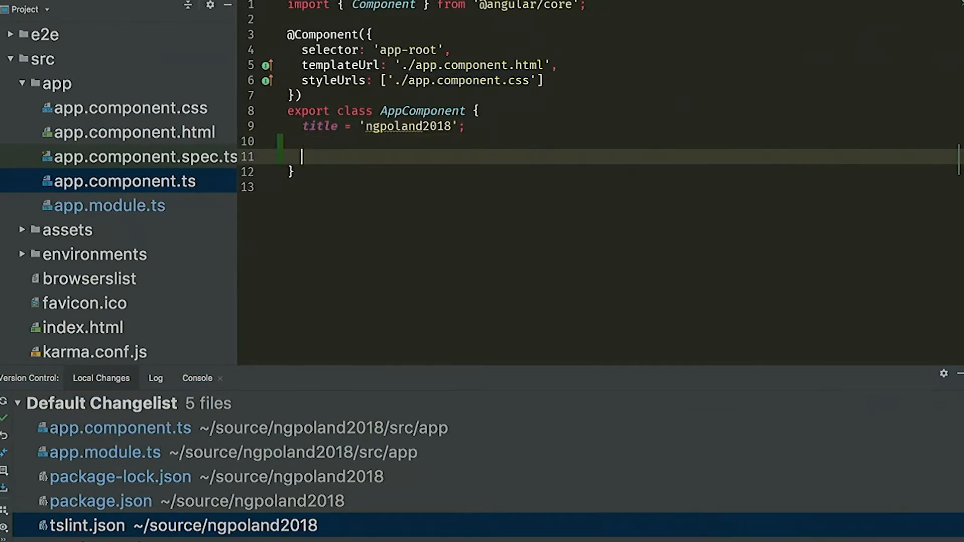
Step: Add heros = [] with name objects Matias, Rado, Todd and Simona to AppComponent
type("heros =")
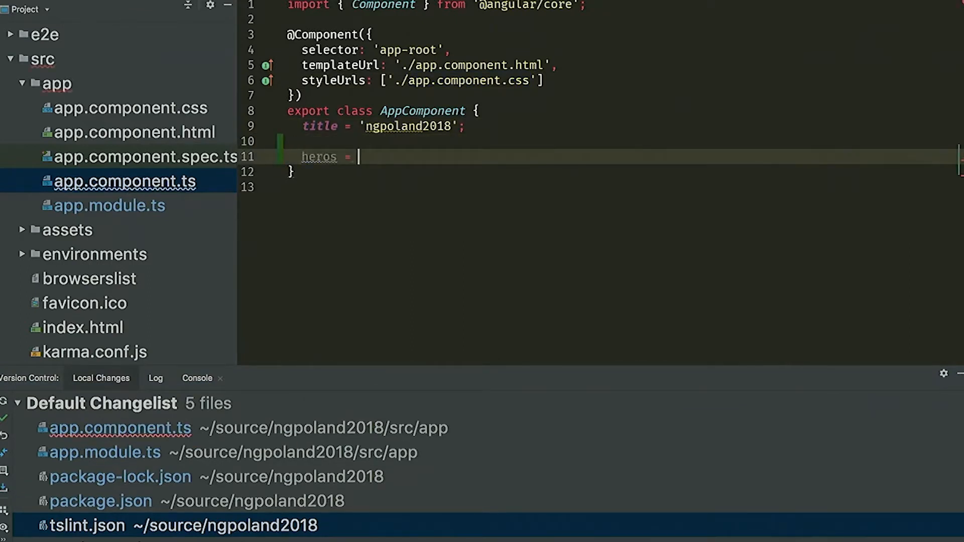
type("[];")
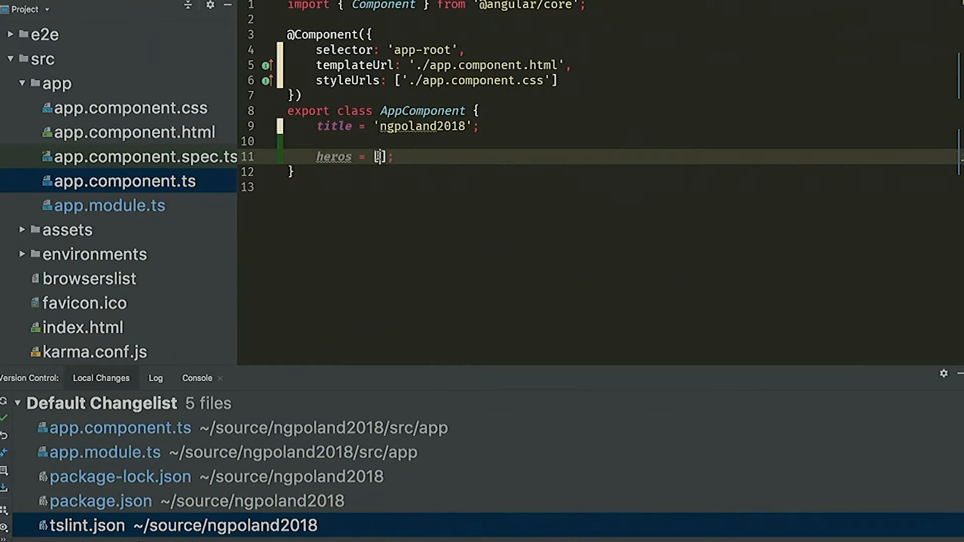
type("{name: \"")
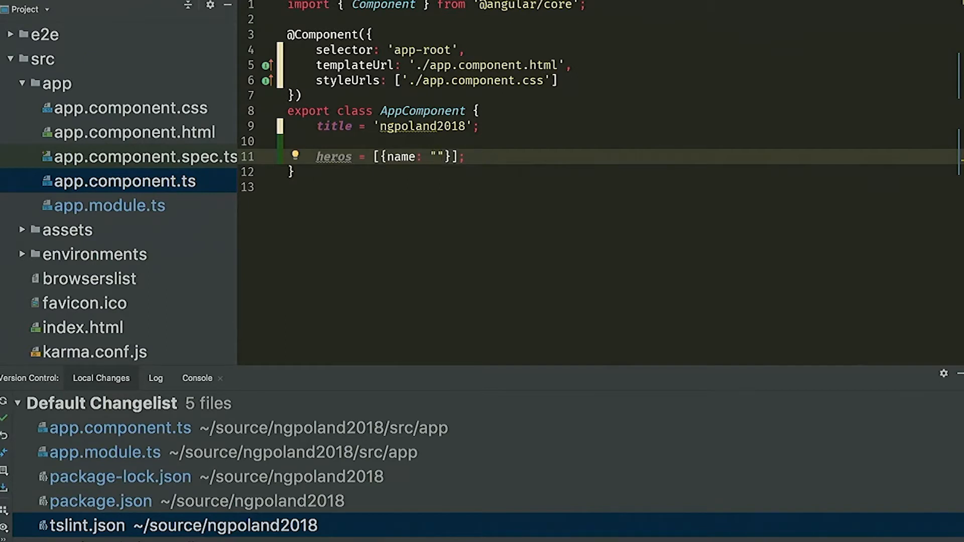
type("Matias'")
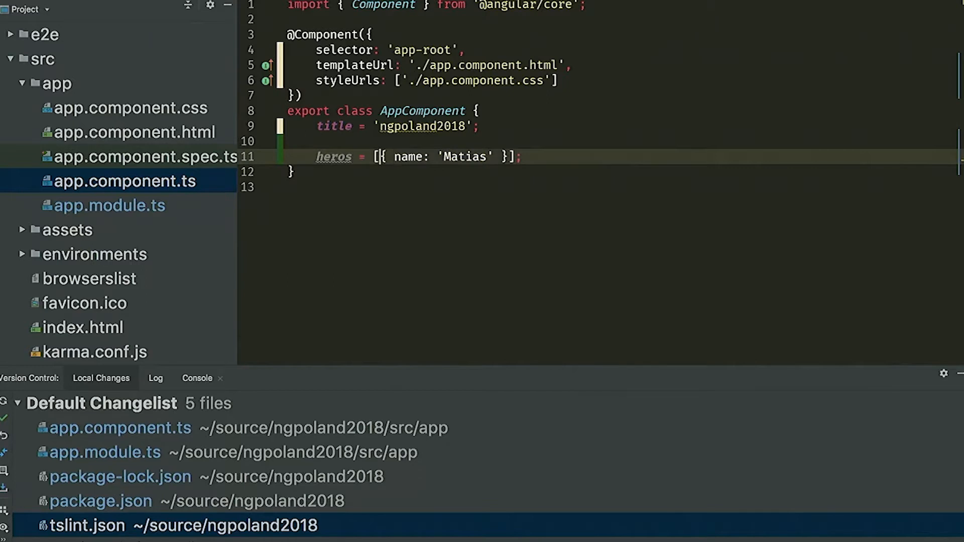
type(", { name: 'Matias' }")
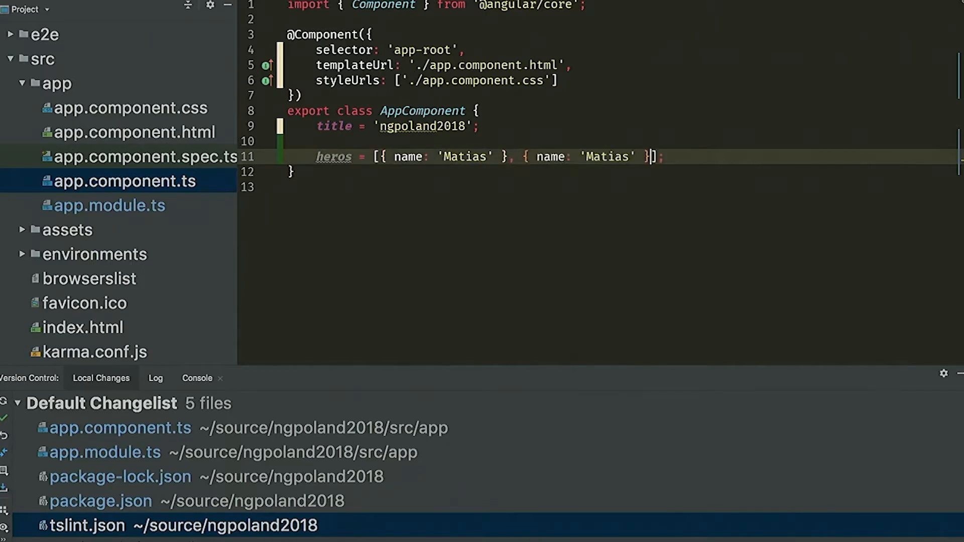
type("Rado")
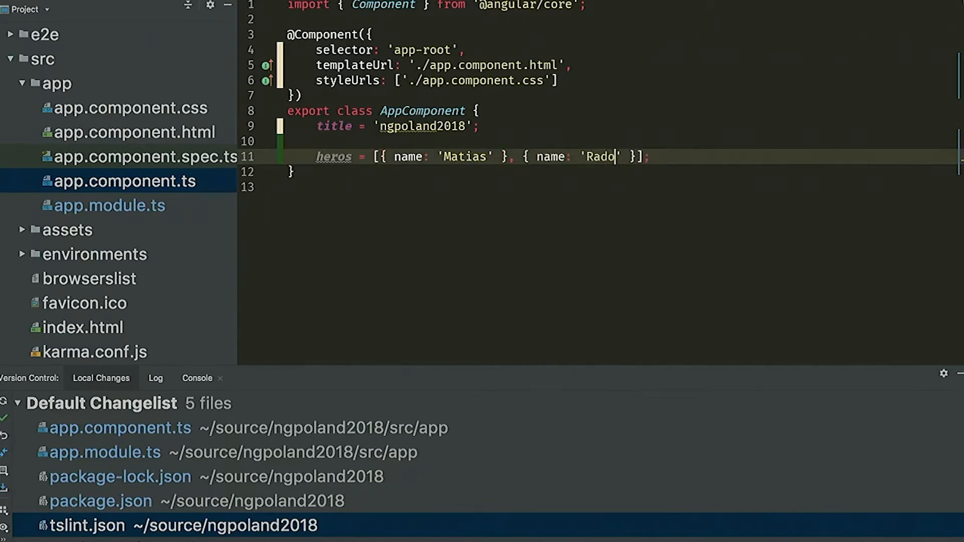
type(", { name: 'Matias' }")
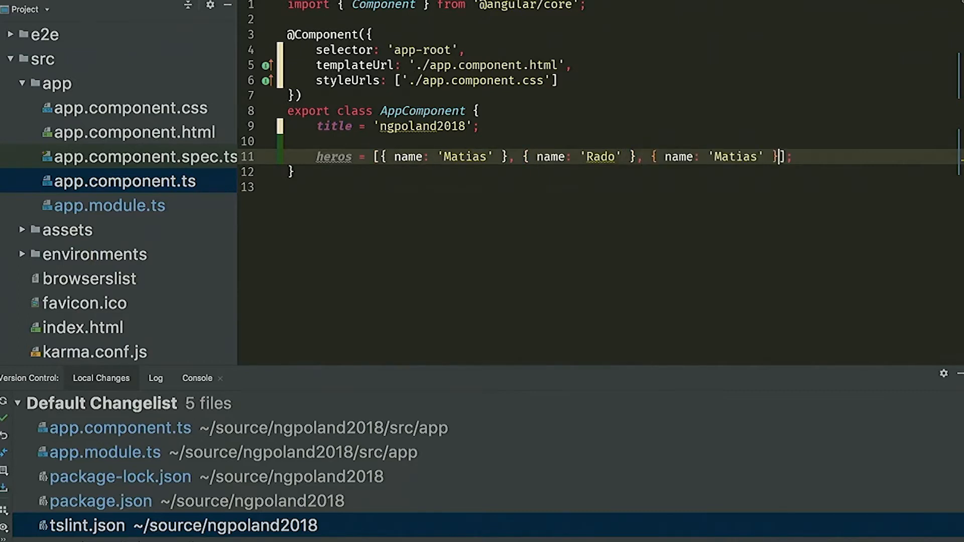
type("Todd")
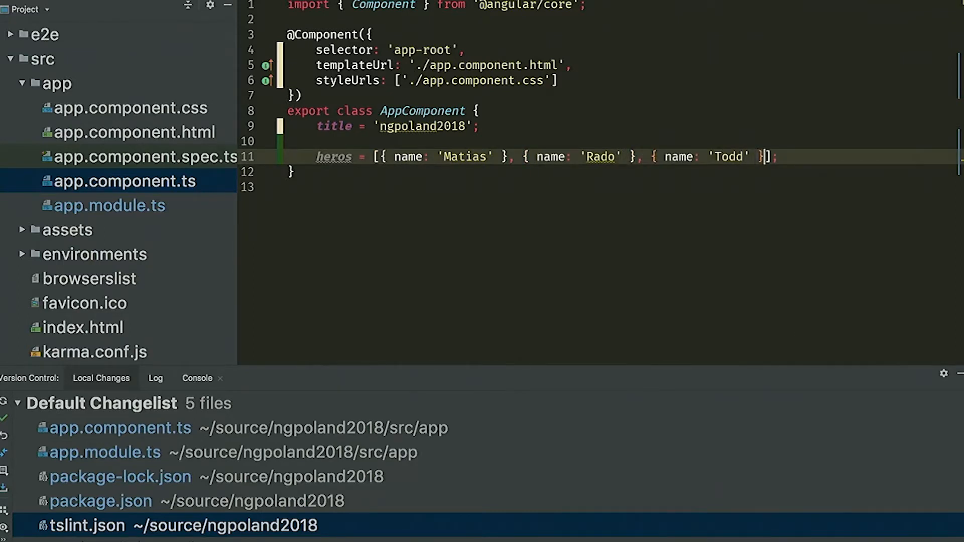
type(", { name: 'Matias' }")
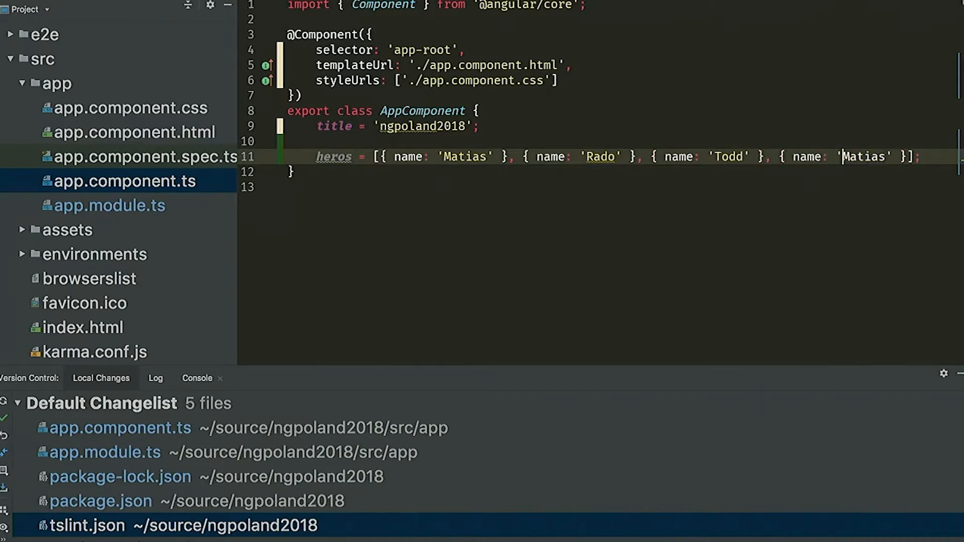
type("Simona")
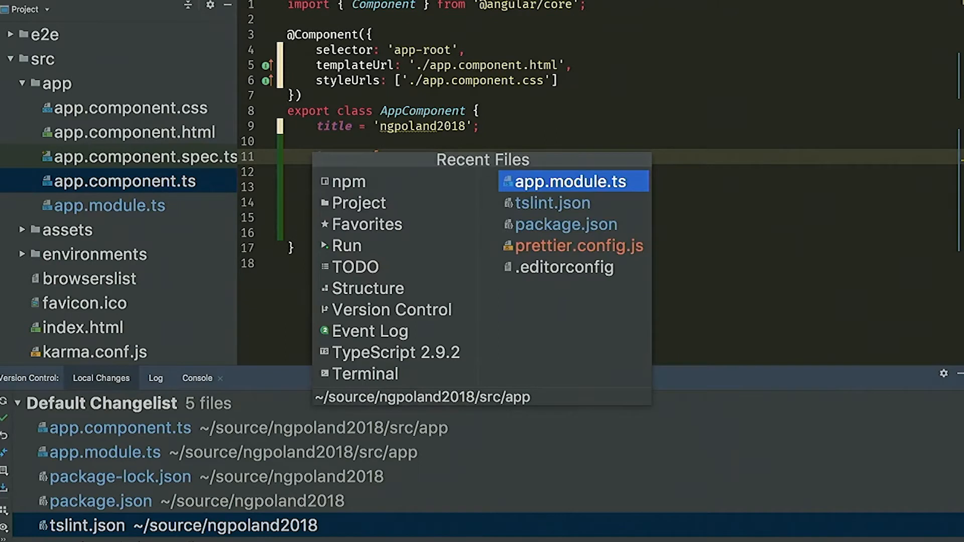
Step: Open prettier.config.js from Recent Files and set singleQuote to false
left_click(578, 245)
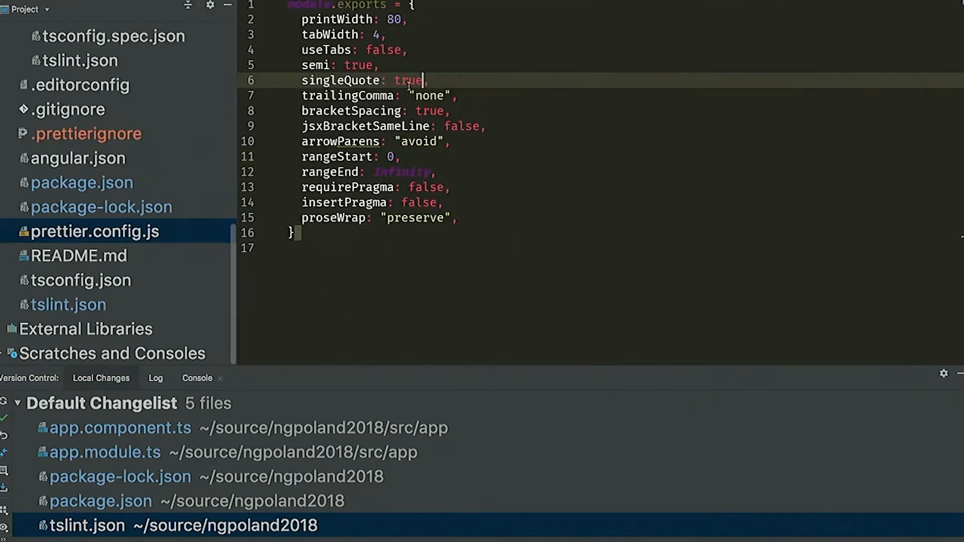
type("false")
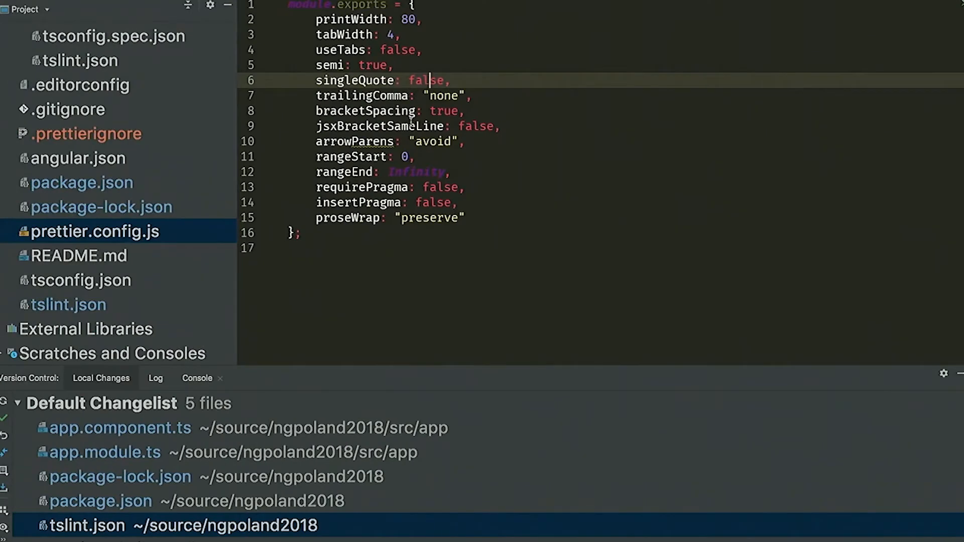
left_click(119, 428)
type("./node_modules/.bin/prettier --parser typescript --write '**/*.ts'")
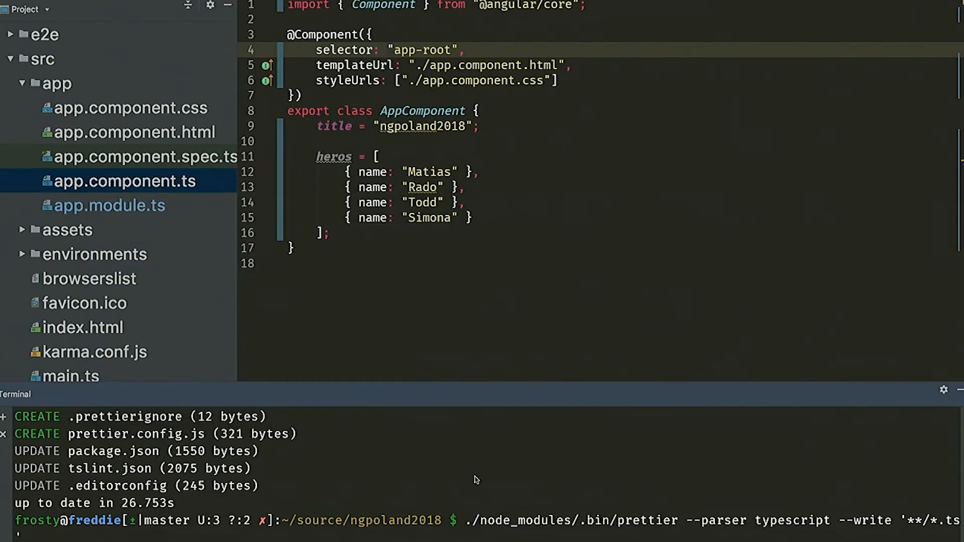
mouse_move(796, 515)
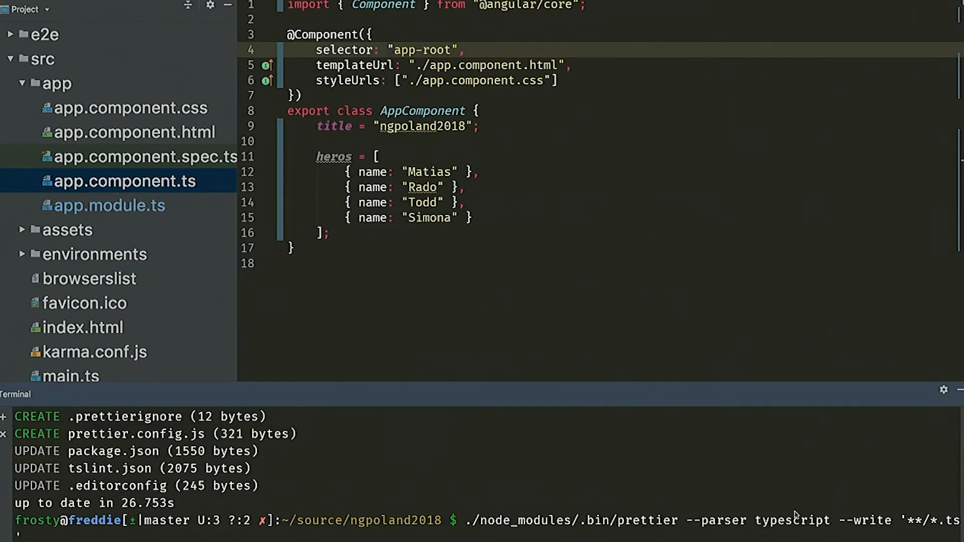
mouse_move(873, 523)
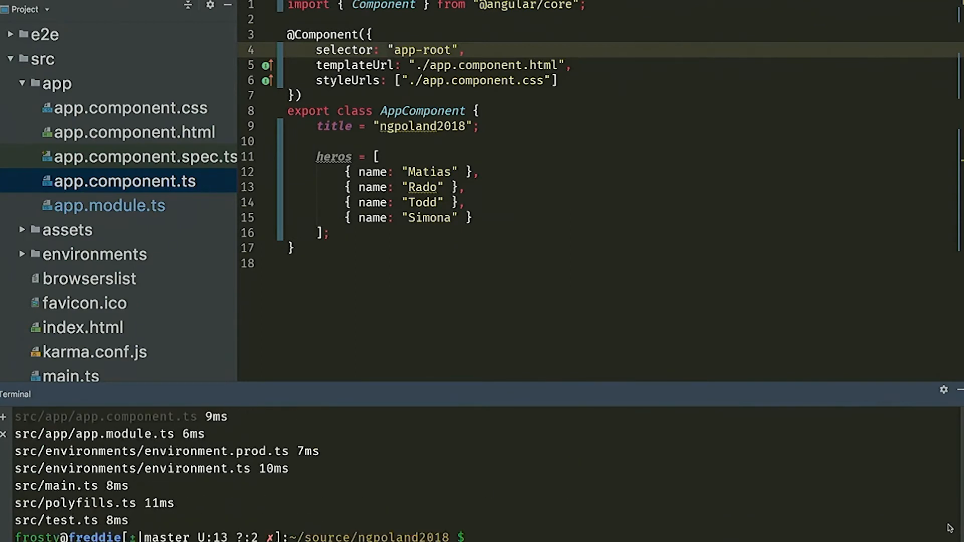
mouse_move(744, 508)
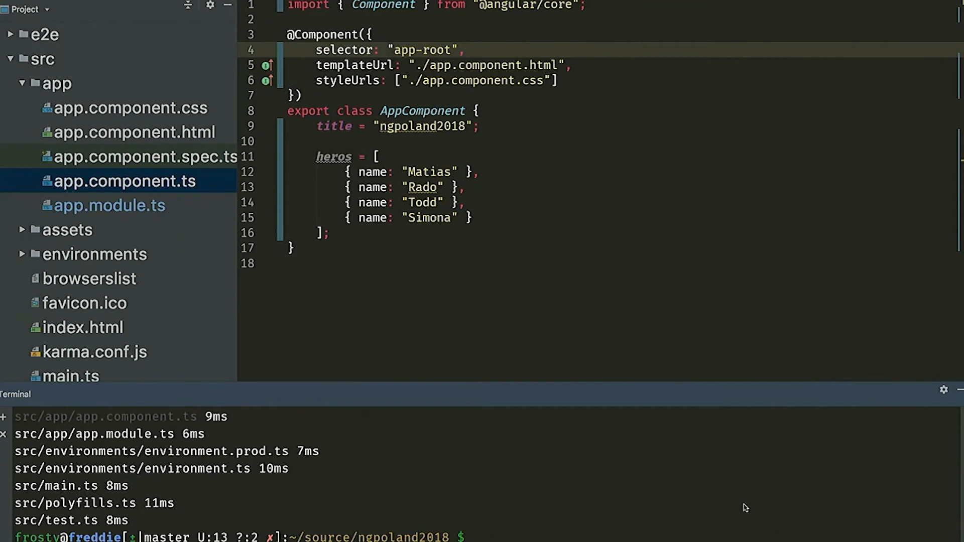